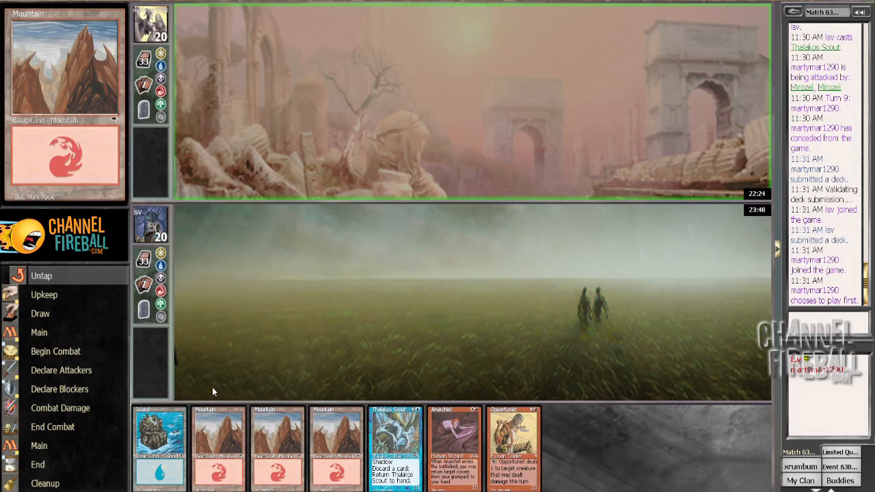
{"action": "mouse_move", "coordinate": [157, 341]}
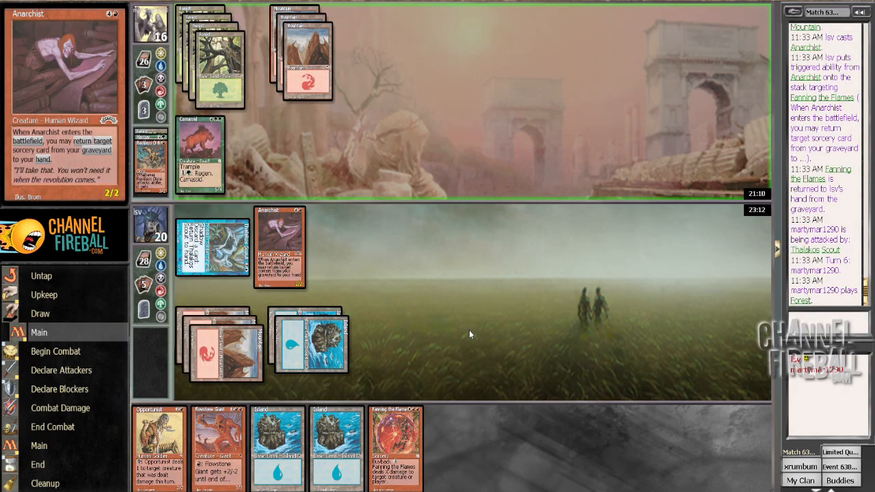
{"action": "mouse_move", "coordinate": [456, 351]}
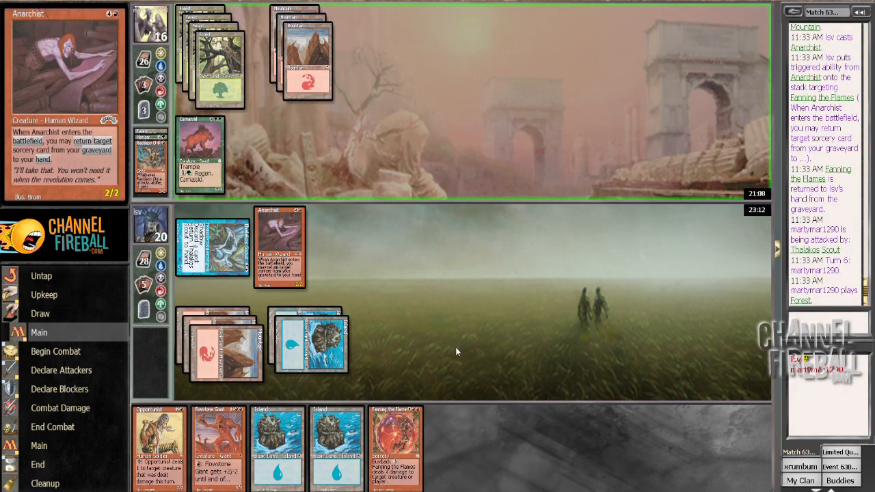
{"action": "mouse_move", "coordinate": [457, 326]}
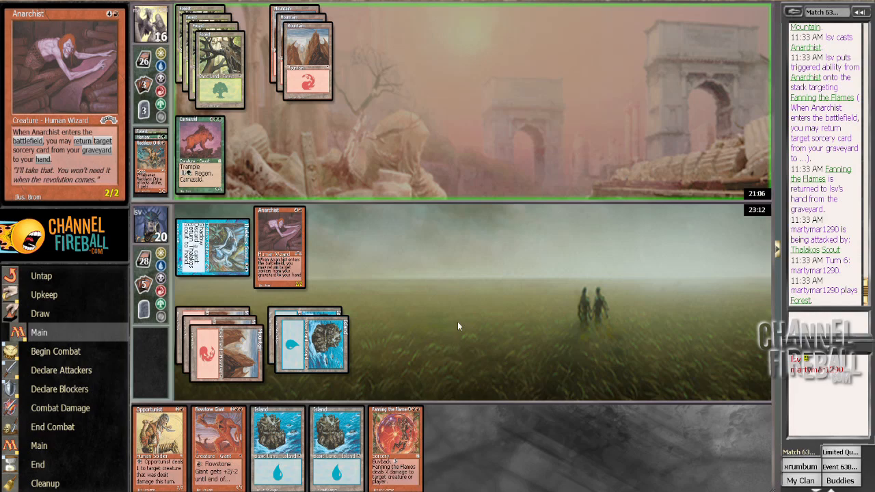
{"action": "mouse_move", "coordinate": [432, 331]}
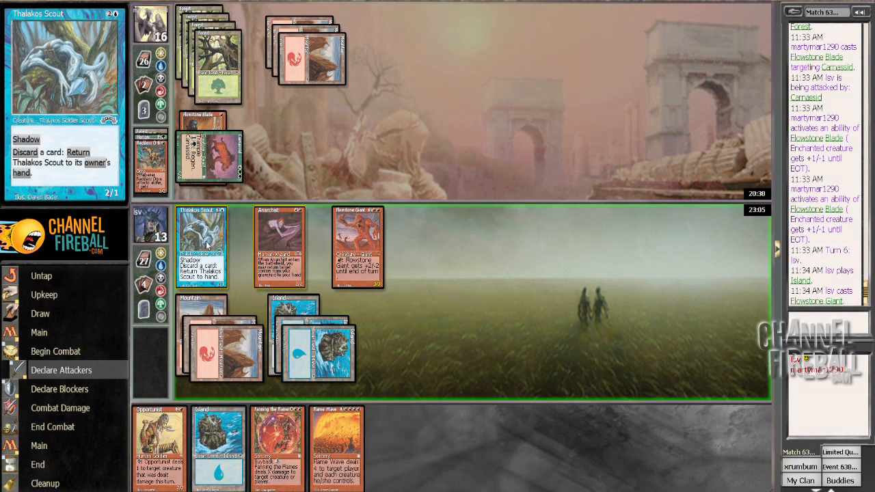
Declare Thalakos Scout as an attacker alongside Anarchist
{"action": "left_click", "coordinate": [201, 246]}
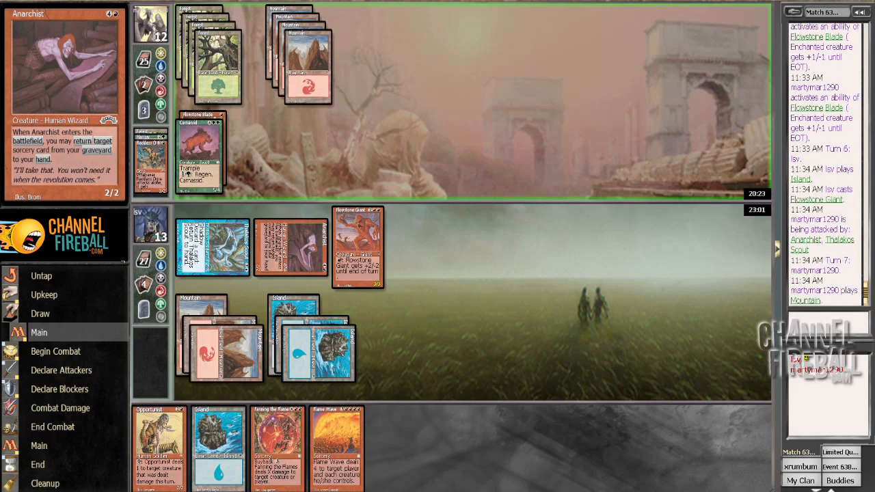
{"action": "left_click", "coordinate": [61, 370]}
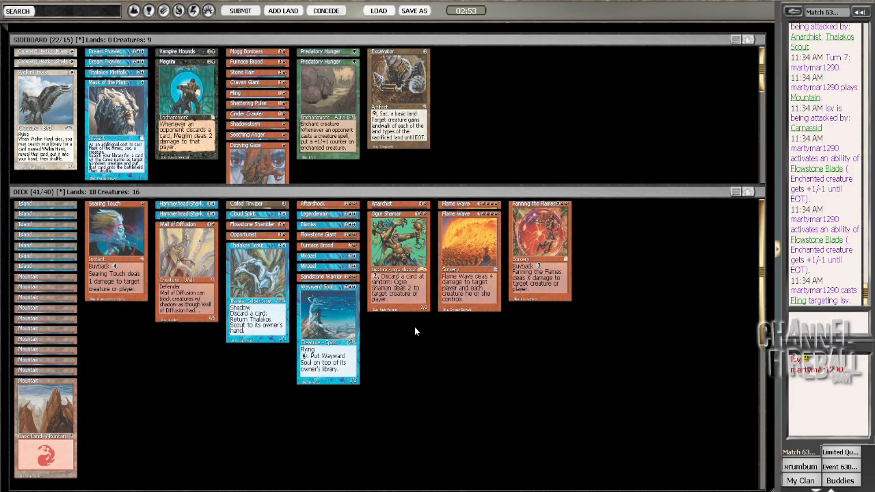
{"action": "mouse_move", "coordinate": [422, 327]}
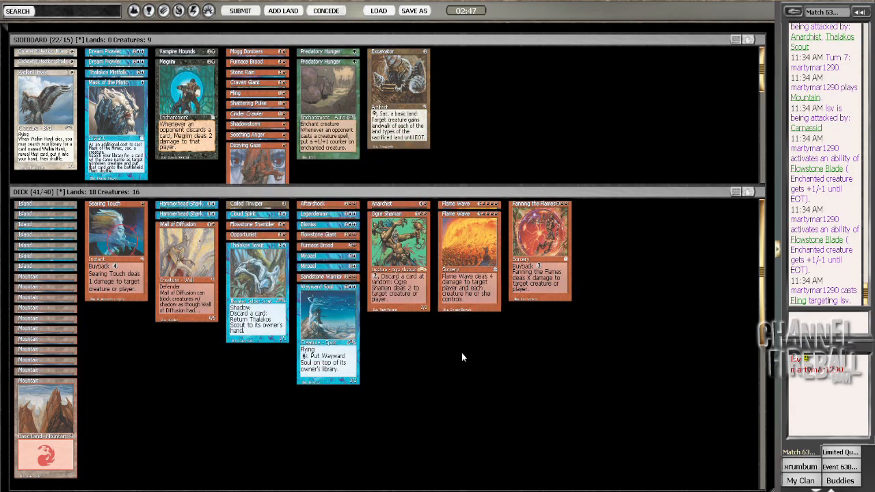
{"action": "mouse_move", "coordinate": [463, 362]}
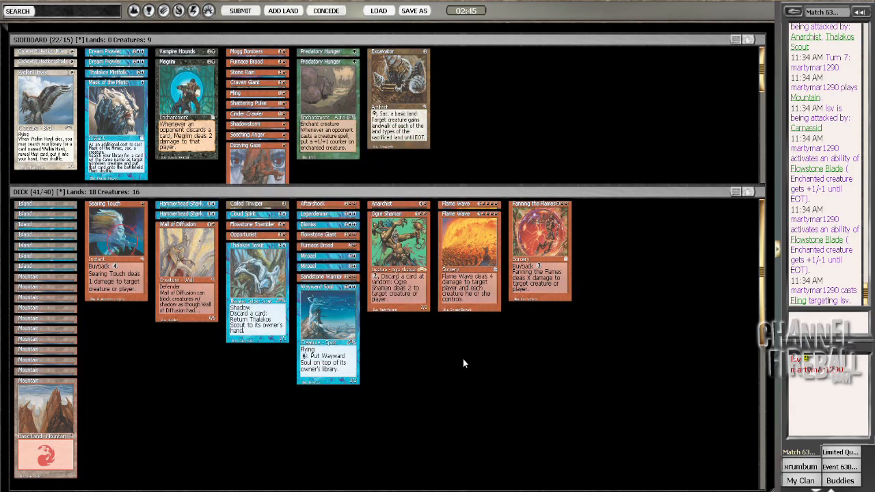
{"action": "mouse_move", "coordinate": [466, 356]}
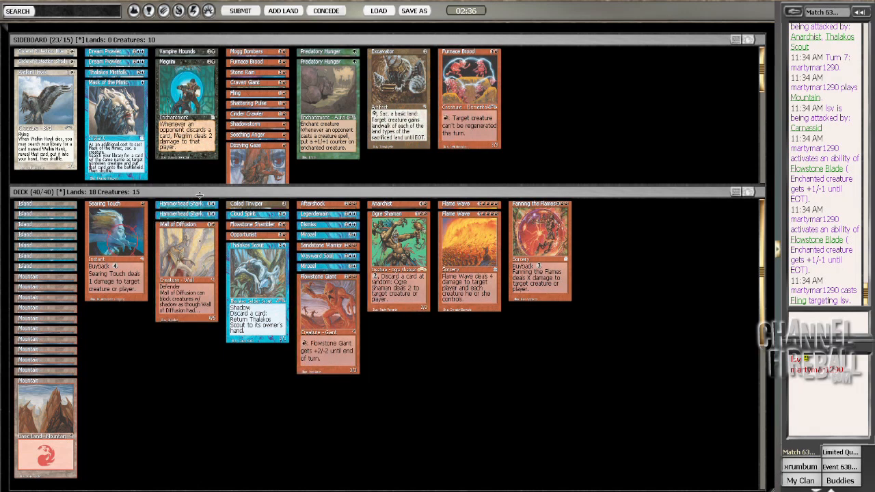
Sideboard Furnace Brood and submit the resulting 40-card deck
{"action": "left_click", "coordinate": [256, 234]}
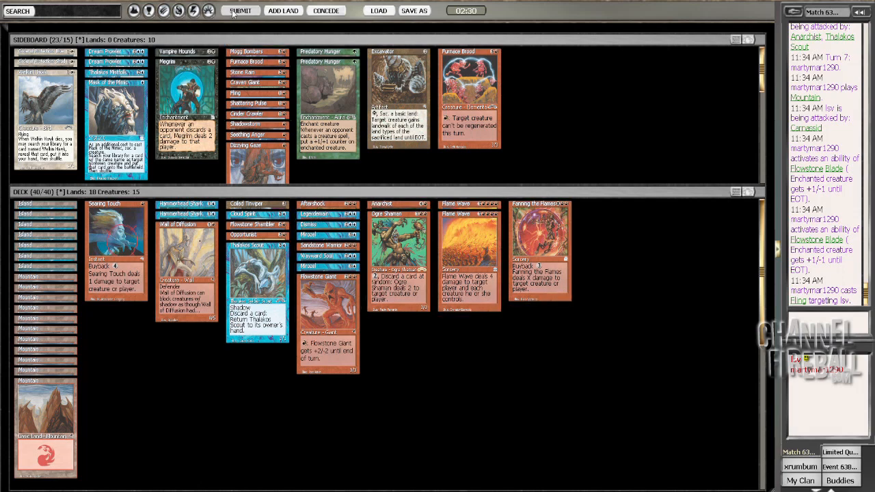
{"action": "left_click", "coordinate": [240, 10]}
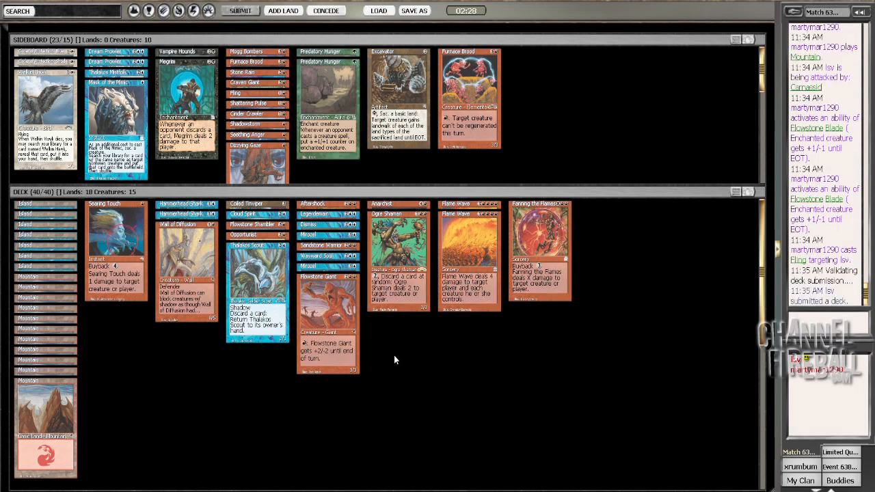